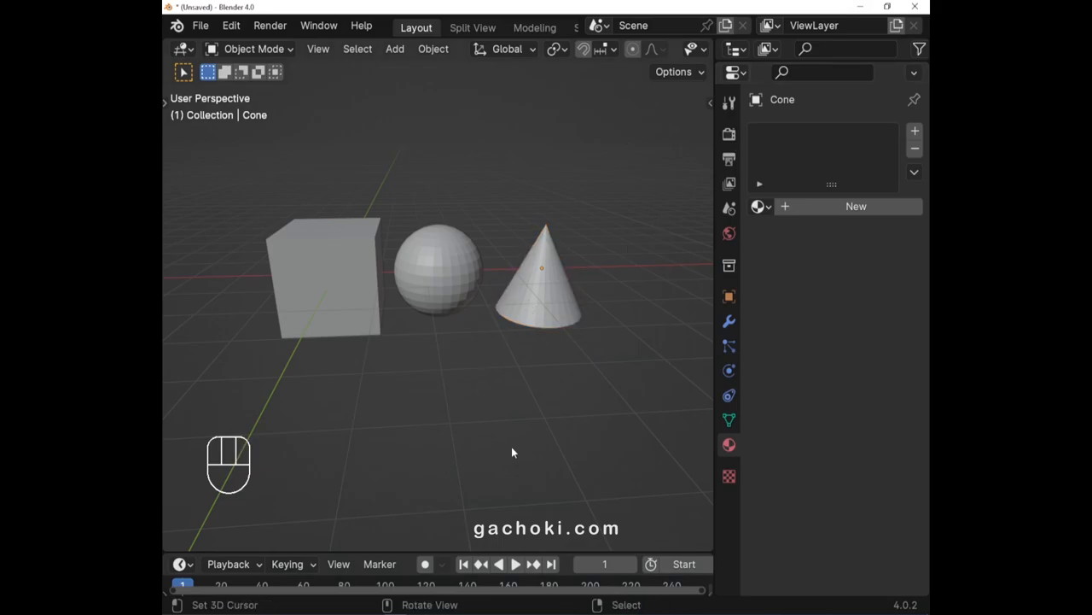
# - Create a new material, Material.001, on the cone and reach its Viewport Display settings
pyautogui.click(545, 293)
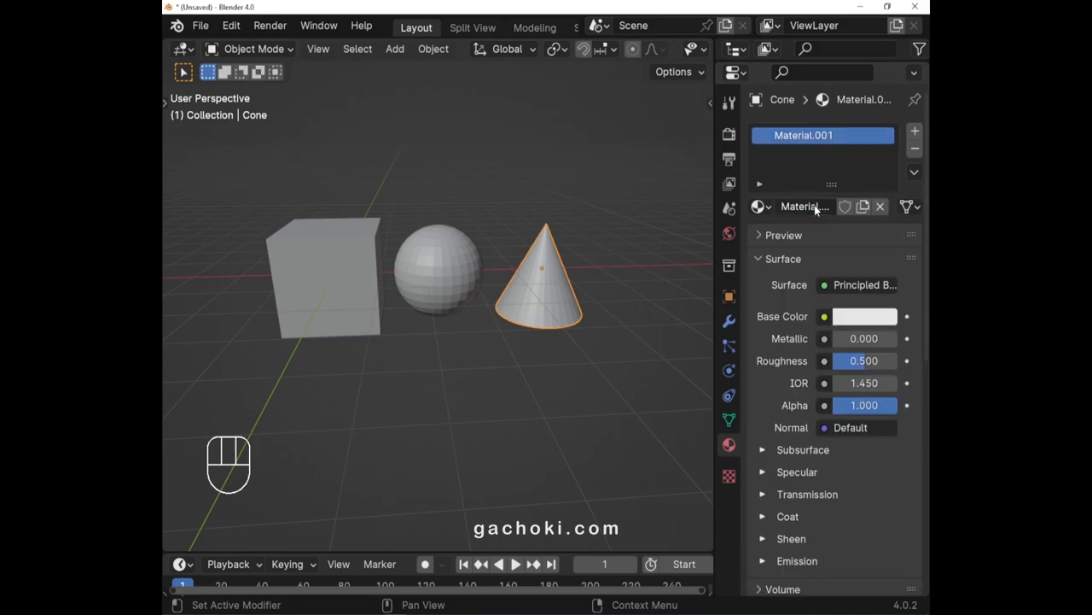
pyautogui.scroll(-3)
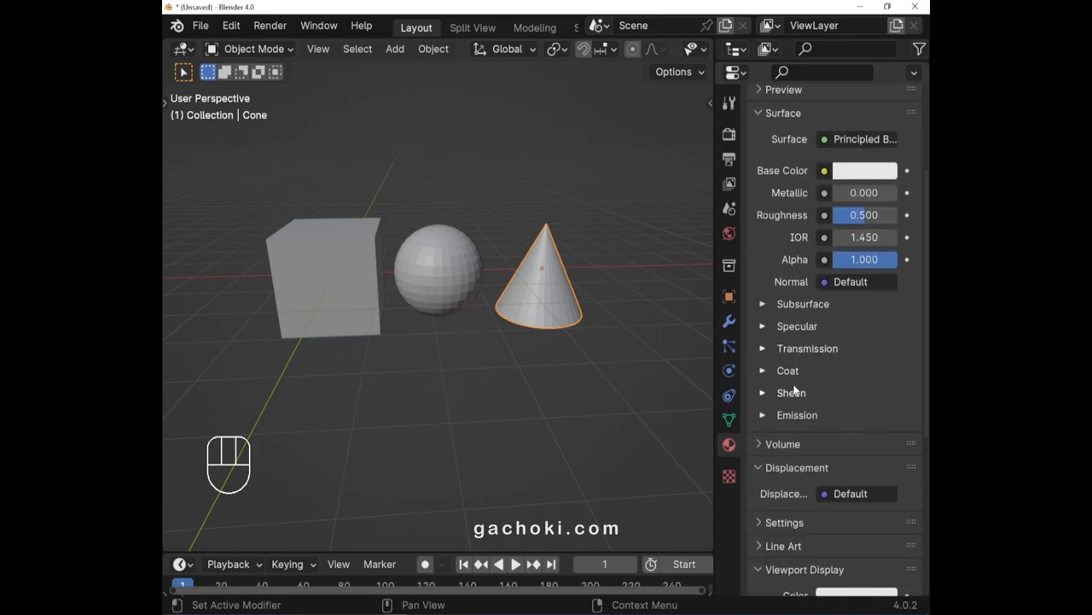
pyautogui.scroll(-3)
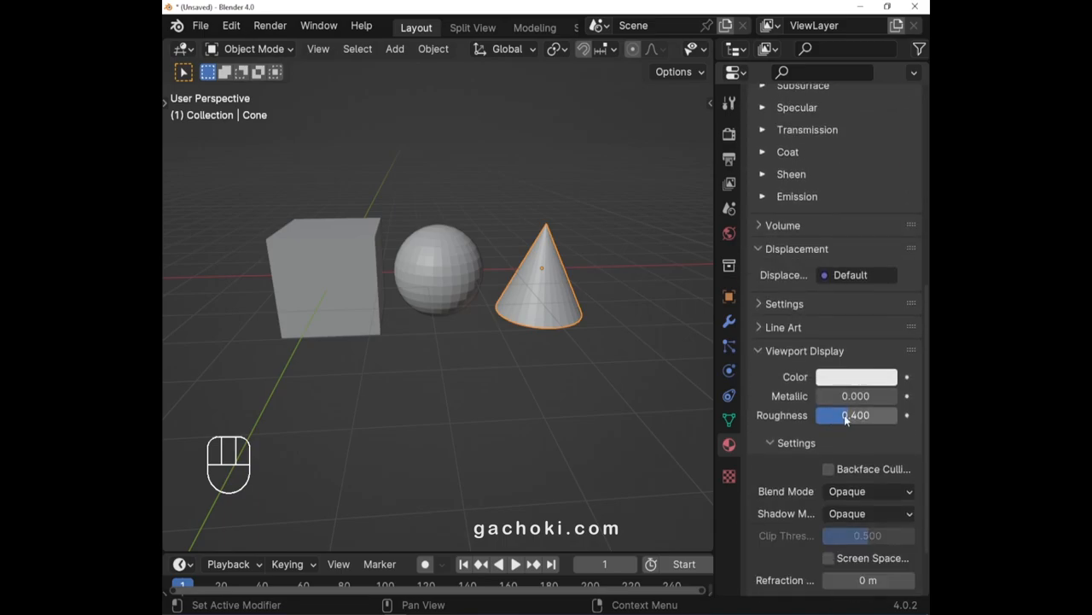
# - Set the cone material's Viewport Display colour to green
pyautogui.click(857, 378)
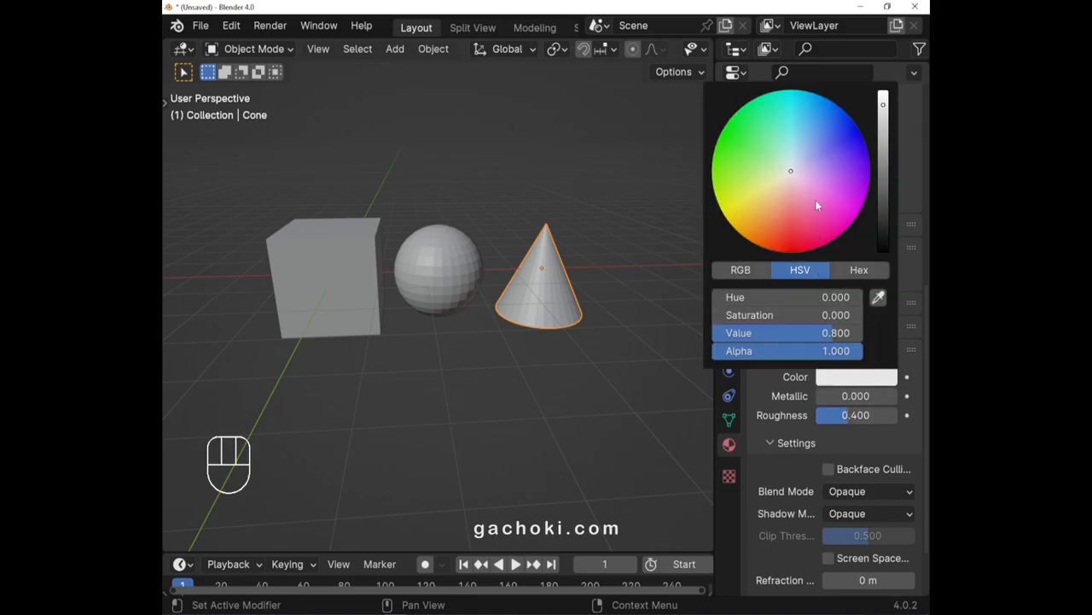
pyautogui.click(724, 137)
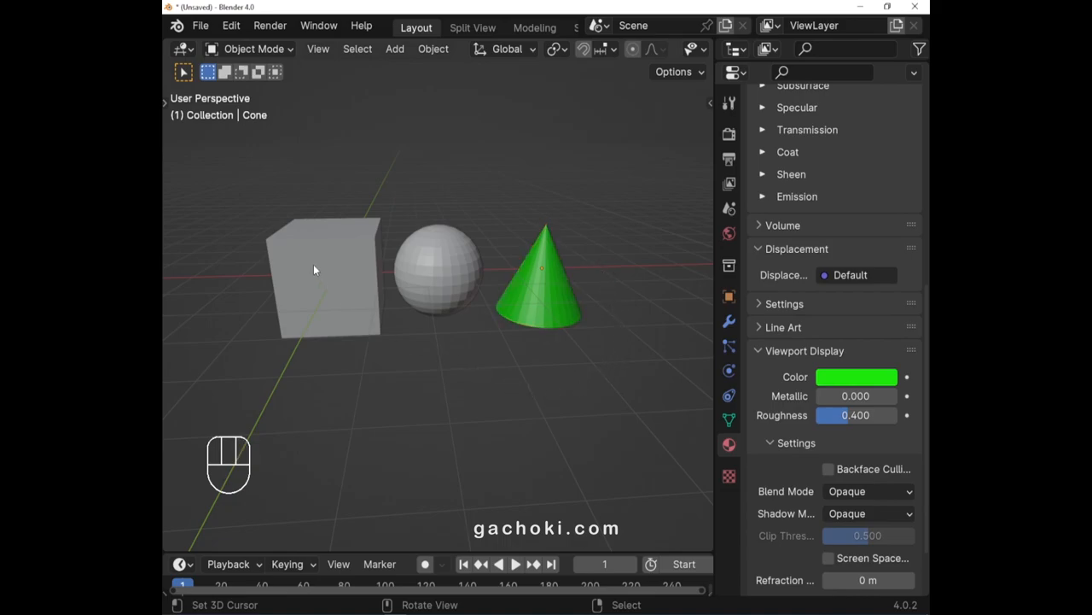
# - Select the cube and sphere, then the cone last so it is the active object
pyautogui.click(324, 277)
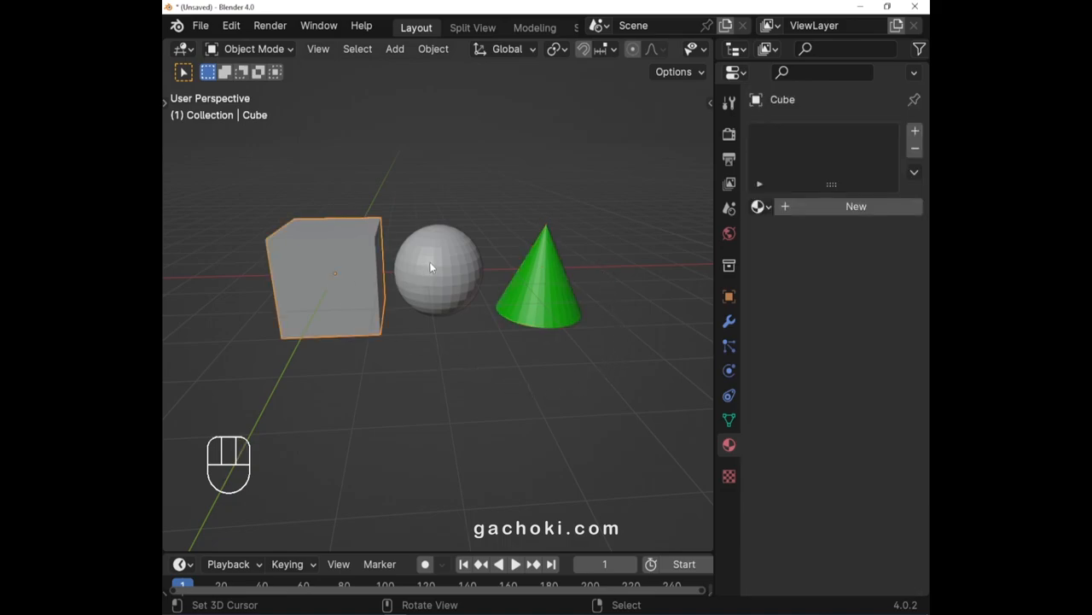
pyautogui.click(437, 272)
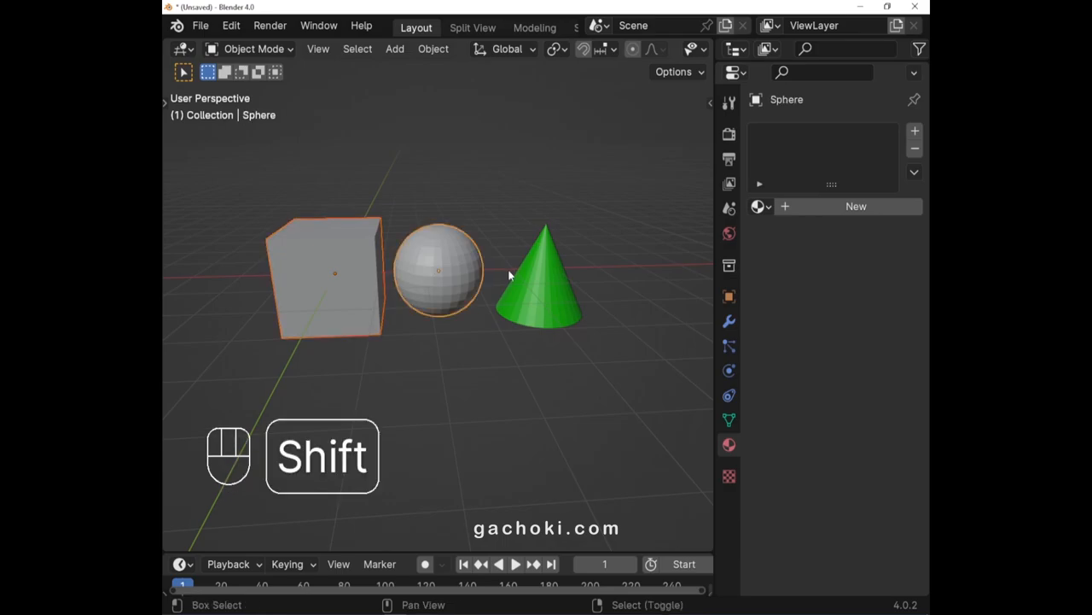
pyautogui.click(543, 273)
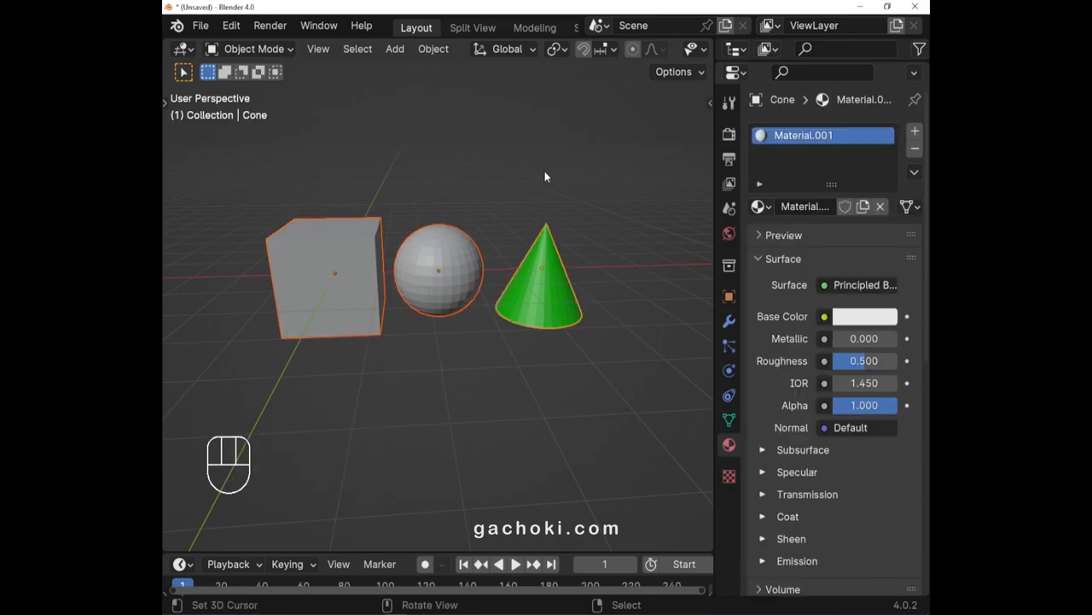
pyautogui.press('ctrl')
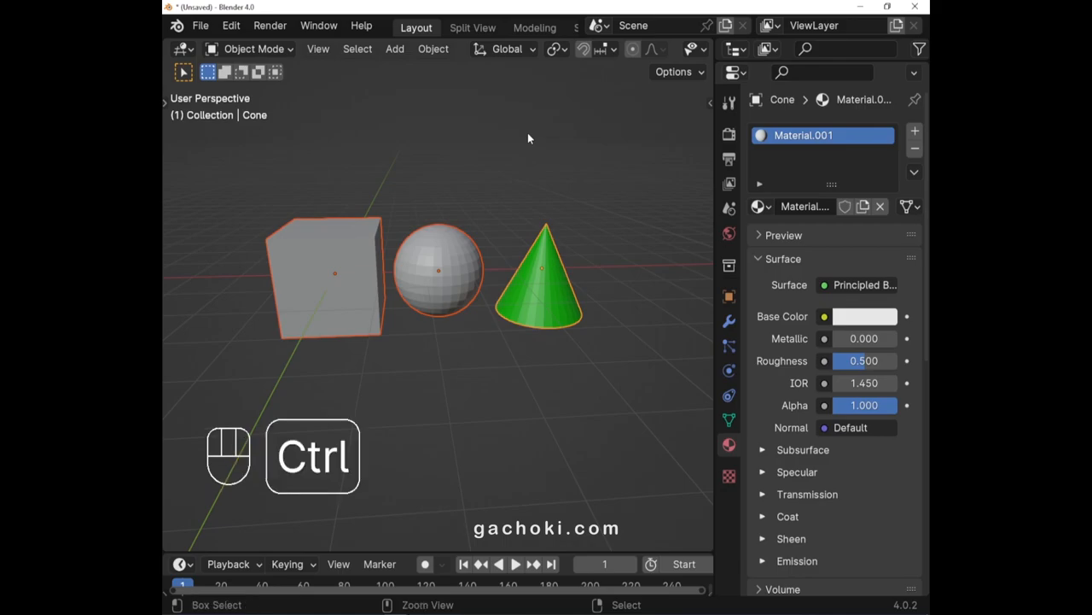
# - Link Materials (Ctrl+L) so the cube and sphere share the cone's green Material.001
pyautogui.press('ctrl+l')
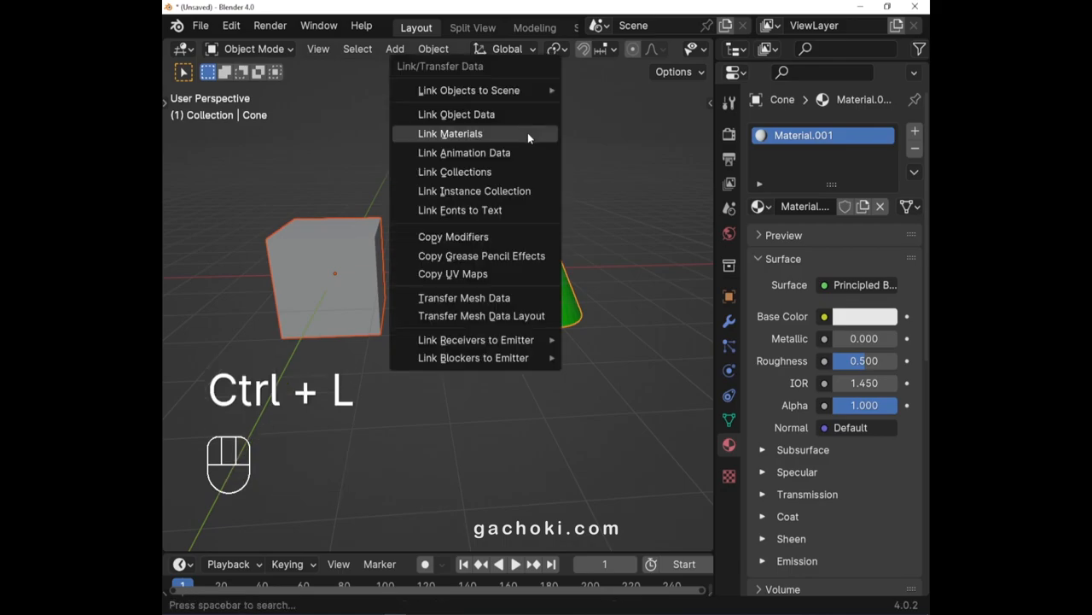
pyautogui.click(451, 133)
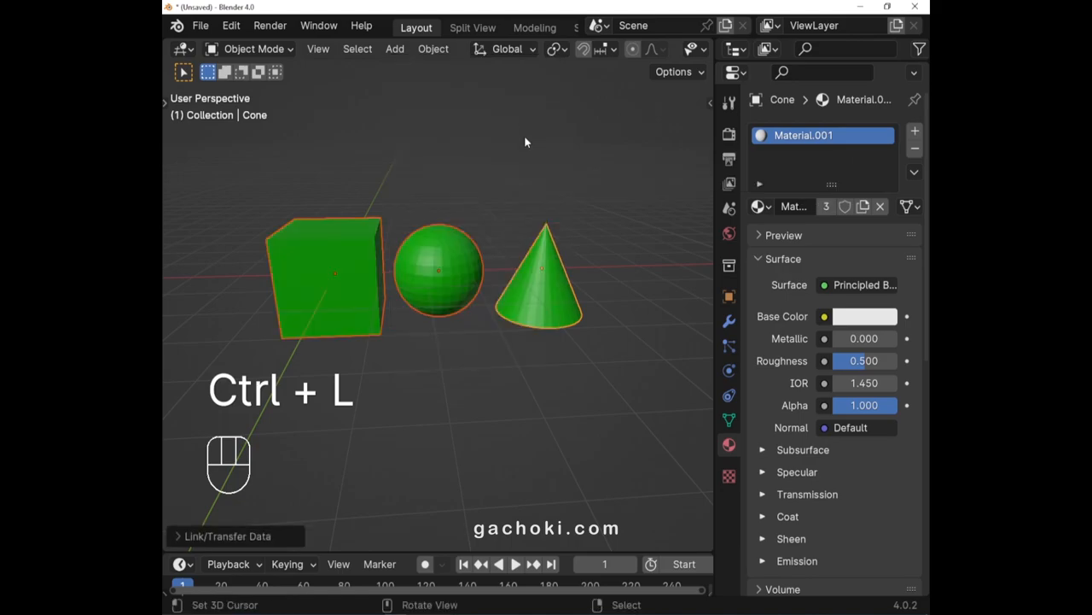
pyautogui.moveTo(611, 338)
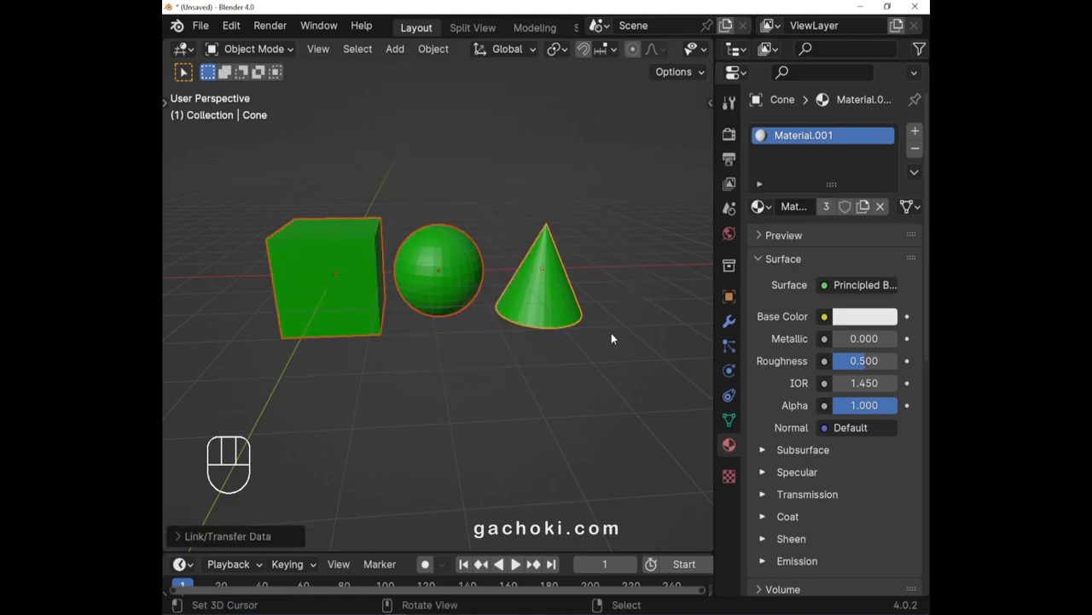